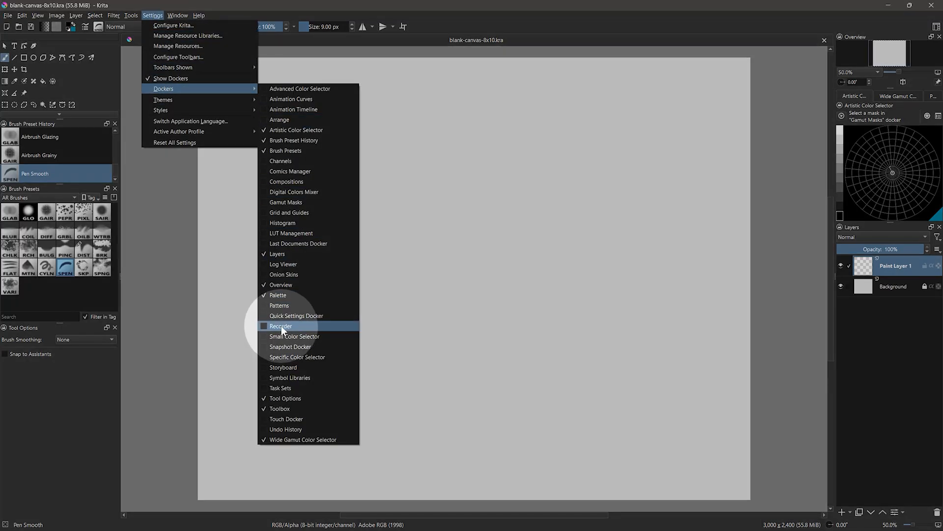
# Enable the Recorder docker from Settings > Dockers
pyautogui.click(281, 325)
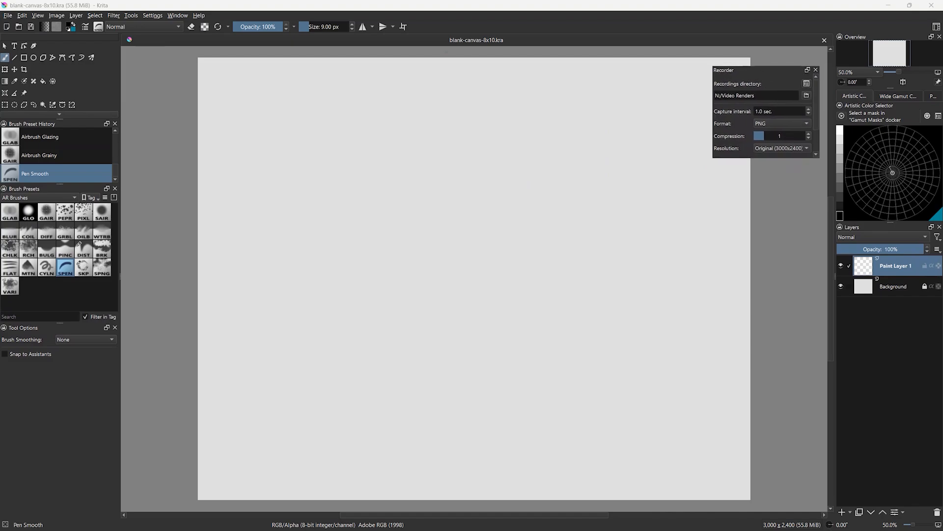
pyautogui.moveTo(723, 125)
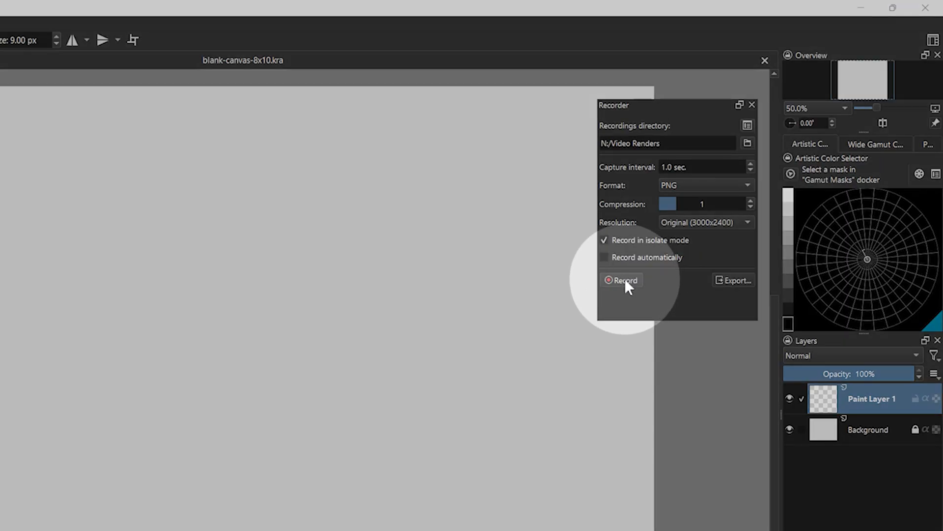
pyautogui.moveTo(694, 143)
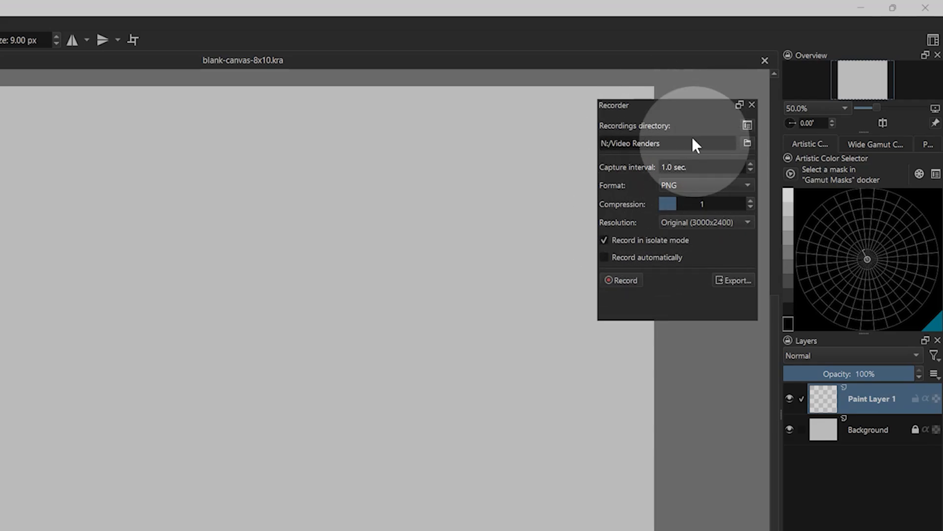
pyautogui.moveTo(676, 187)
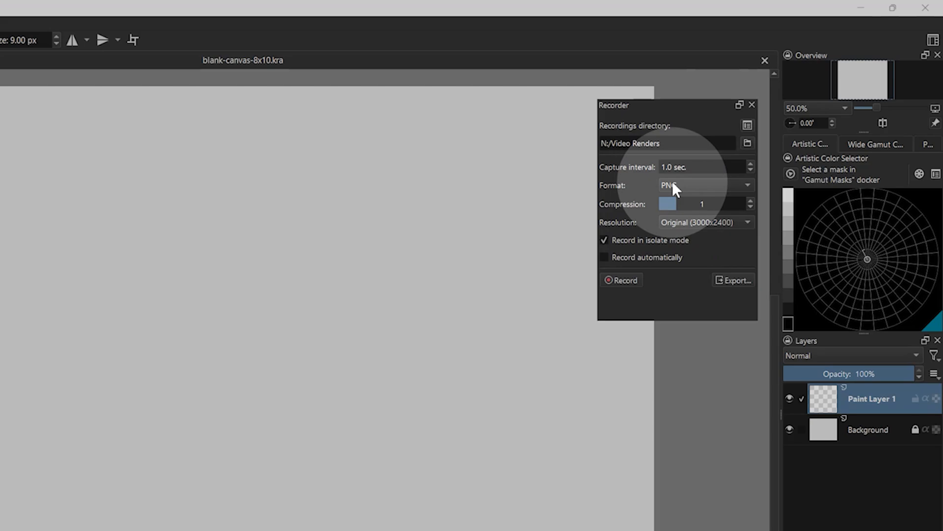
pyautogui.moveTo(680, 153)
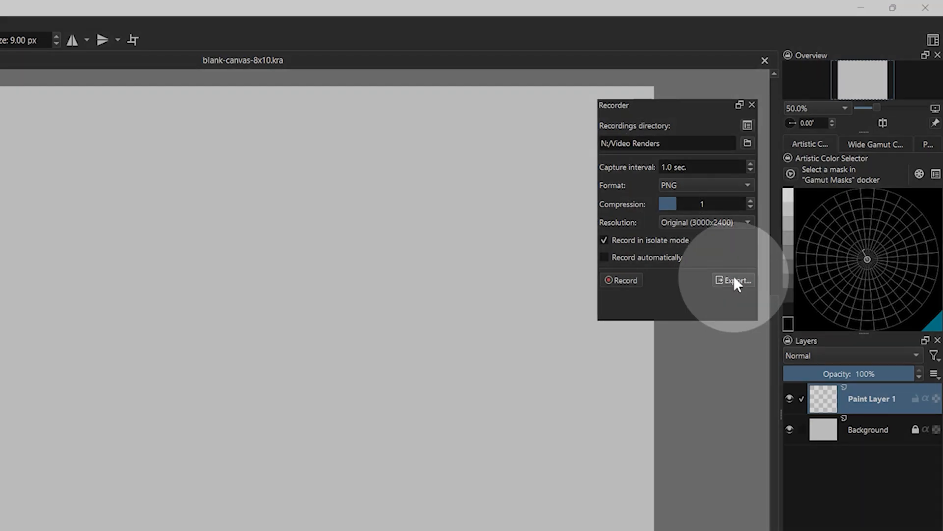
pyautogui.click(733, 280)
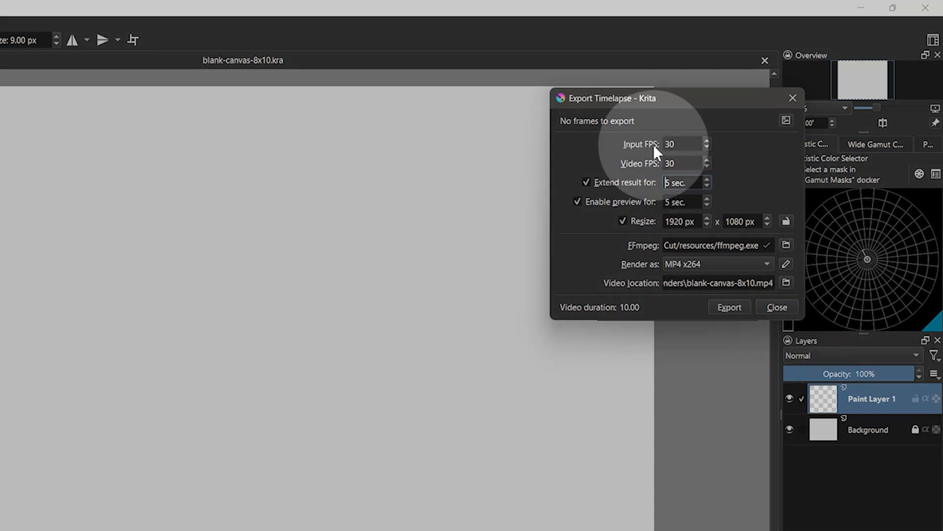
pyautogui.moveTo(651, 161)
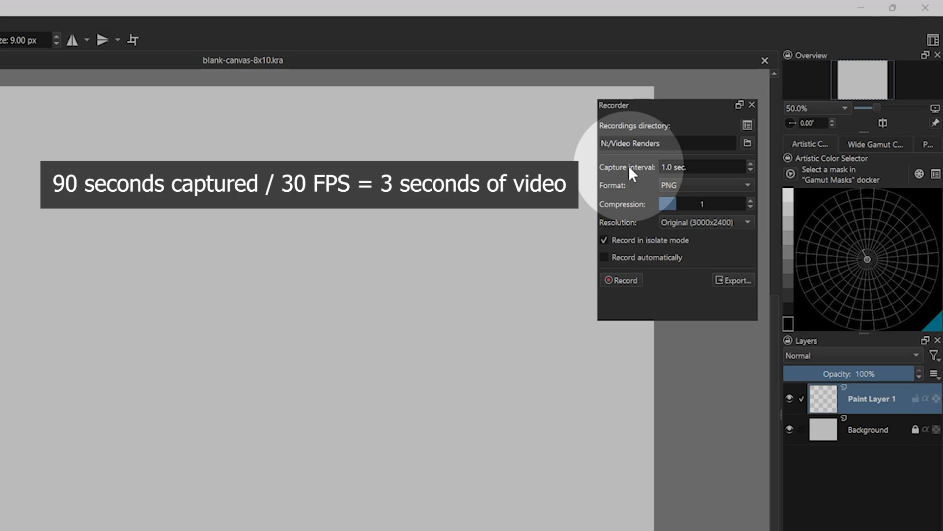
pyautogui.click(705, 184)
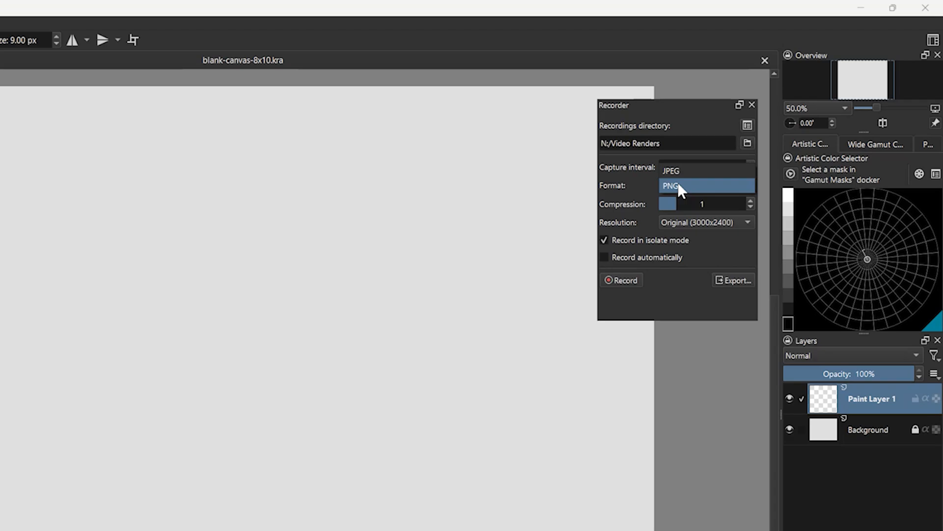
pyautogui.moveTo(628, 198)
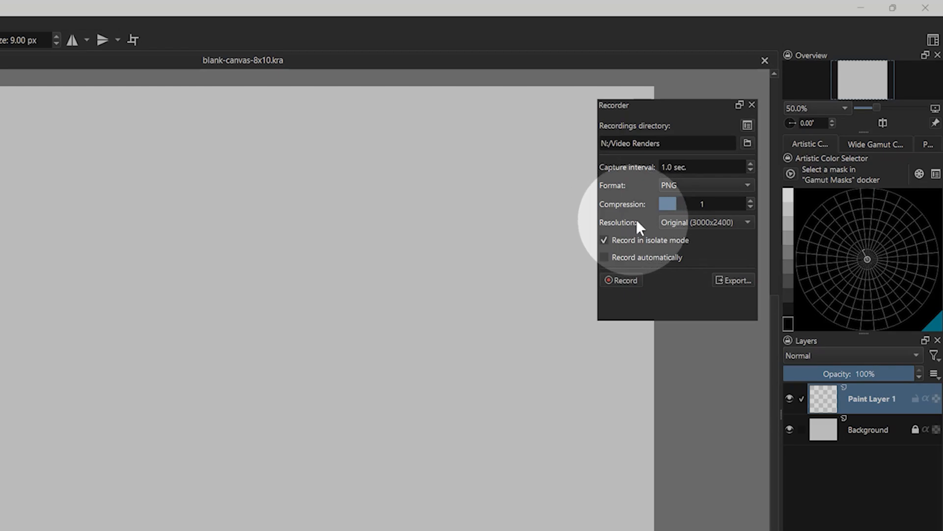
pyautogui.click(705, 222)
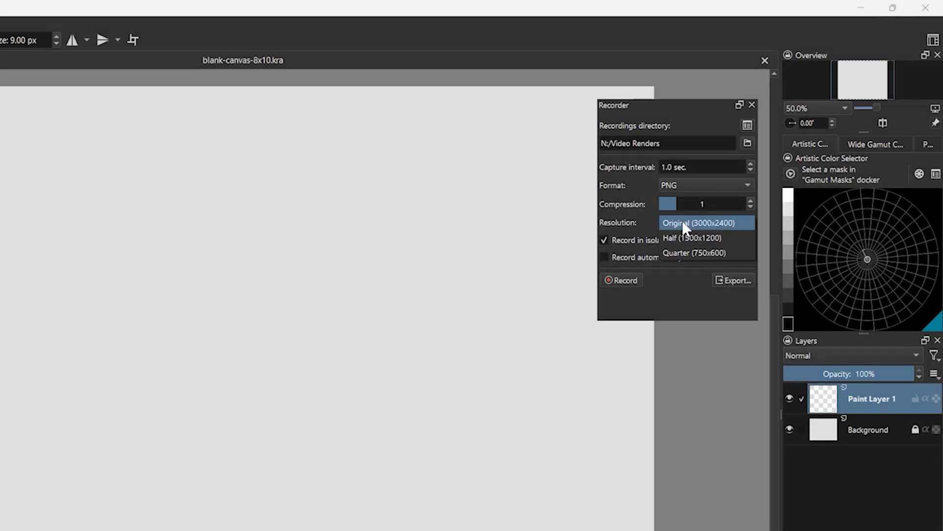
pyautogui.moveTo(686, 242)
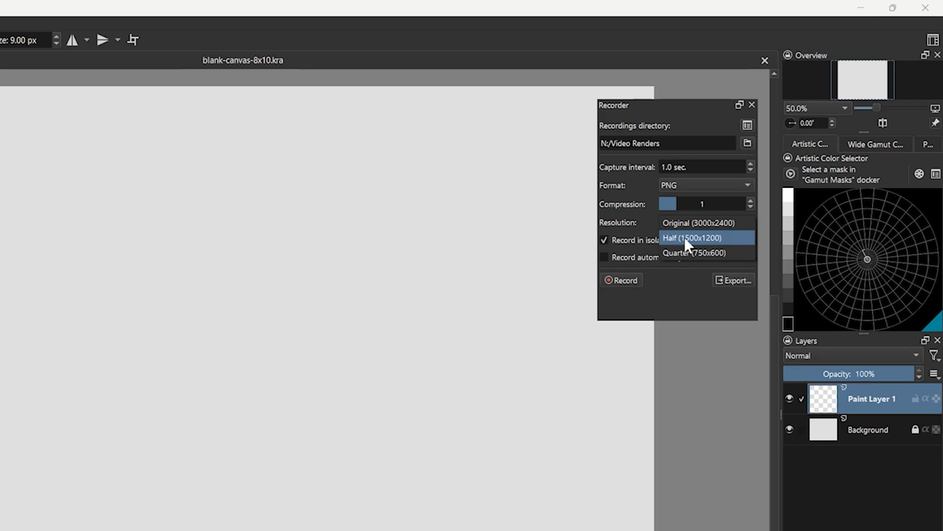
pyautogui.click(698, 222)
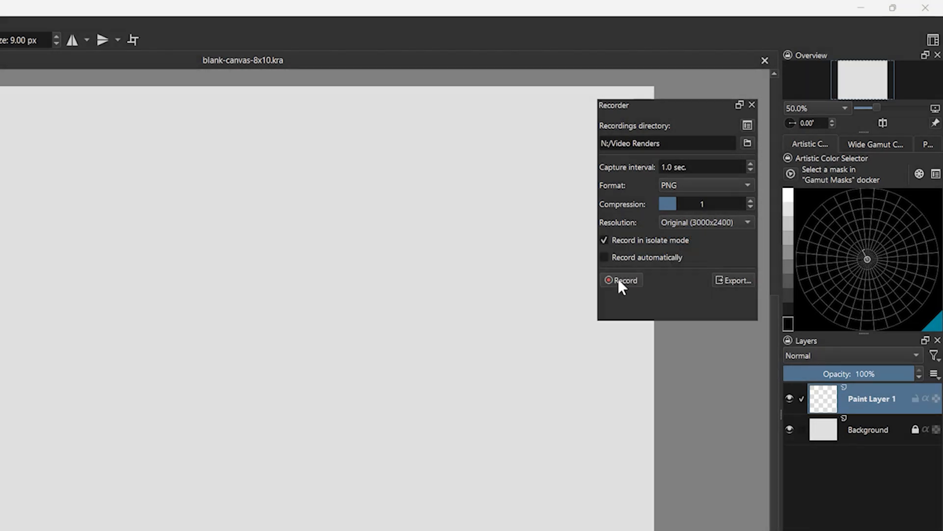
# Record the coffee-cup drawing, capturing 177 frames, then stop the recording
pyautogui.click(621, 280)
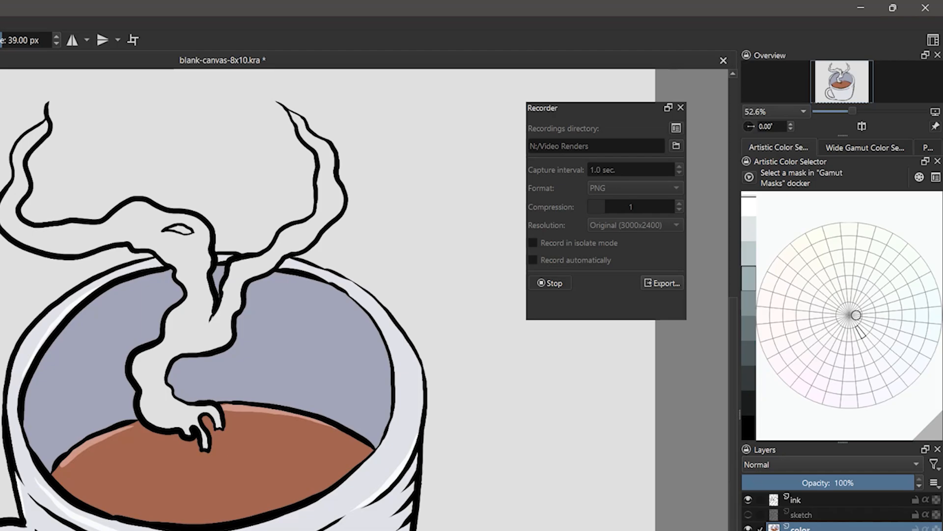
pyautogui.click(551, 283)
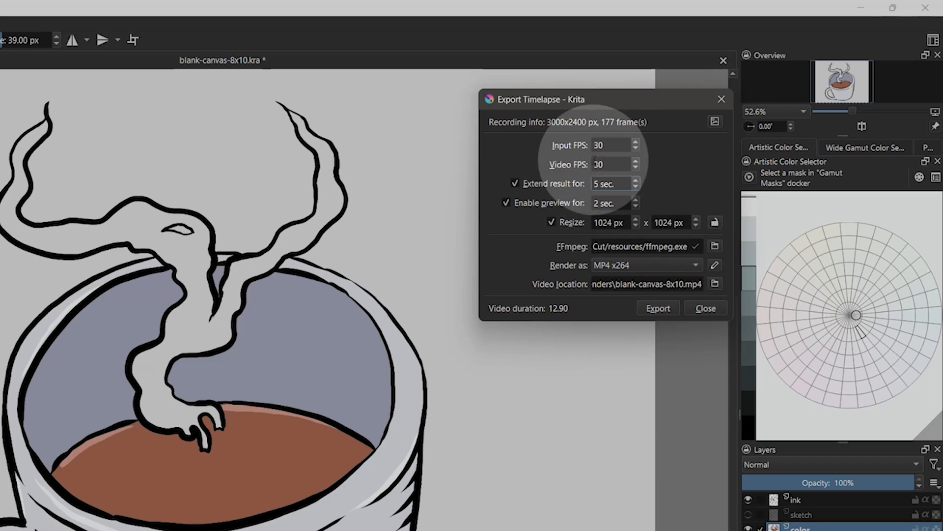
# Raise the input frame rate and lengthen the preview to 5 seconds (15.90 s video)
pyautogui.click(610, 144)
pyautogui.write('60')
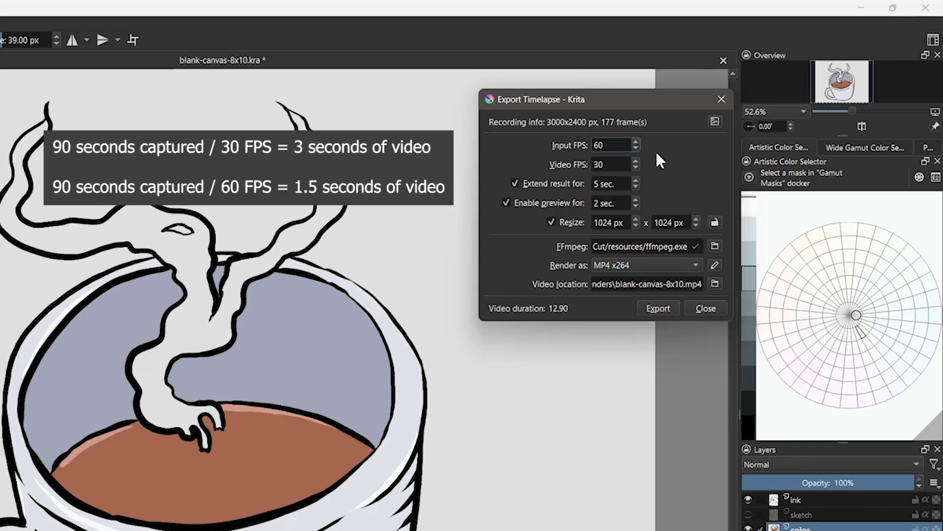
pyautogui.moveTo(645, 161)
pyautogui.write('30')
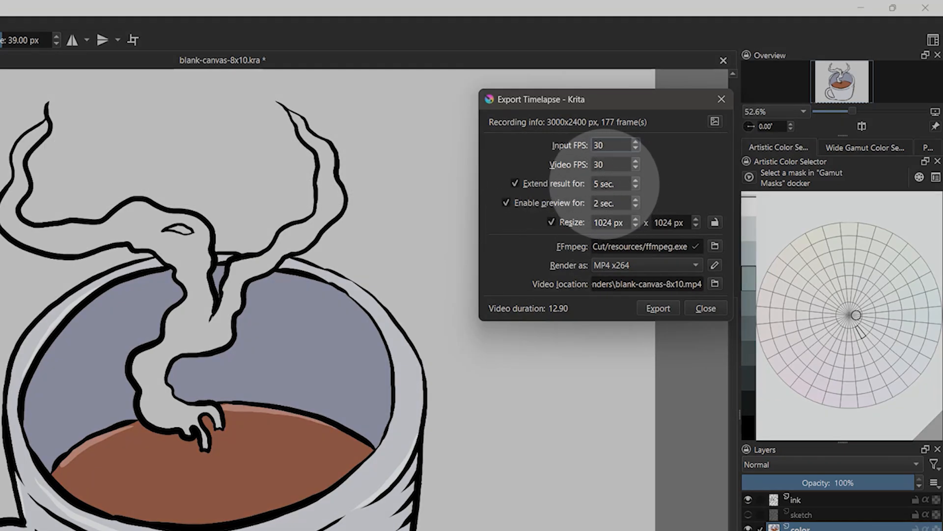
pyautogui.click(635, 199)
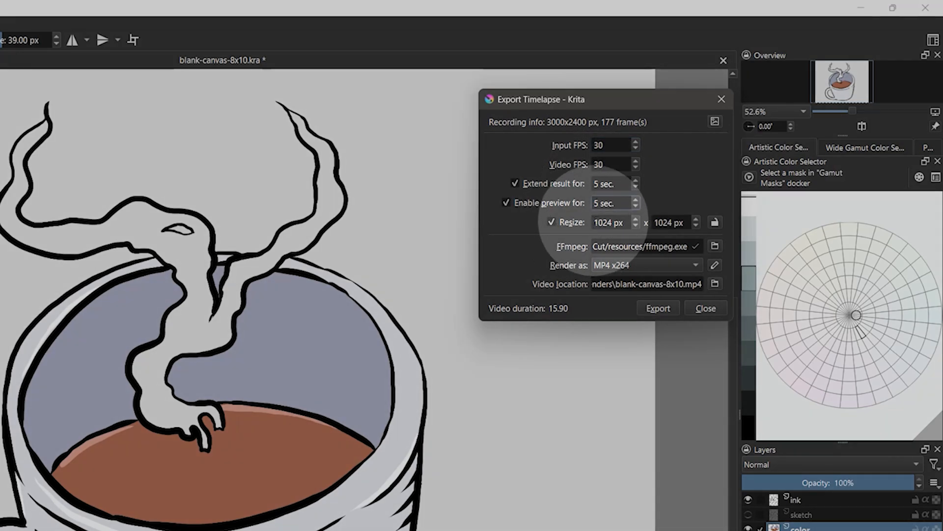
pyautogui.moveTo(594, 231)
pyautogui.write('1080')
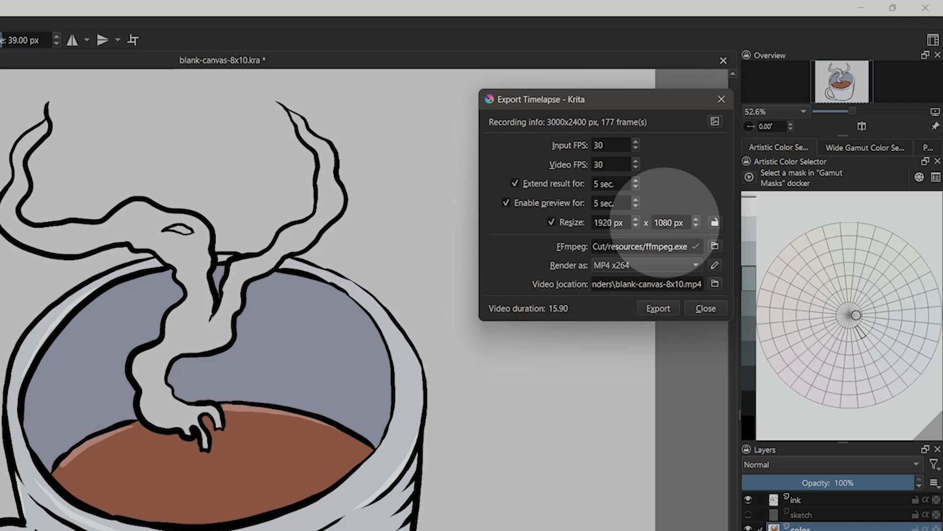
# Set Resize width to 1024 px and Input FPS to 30
pyautogui.click(649, 266)
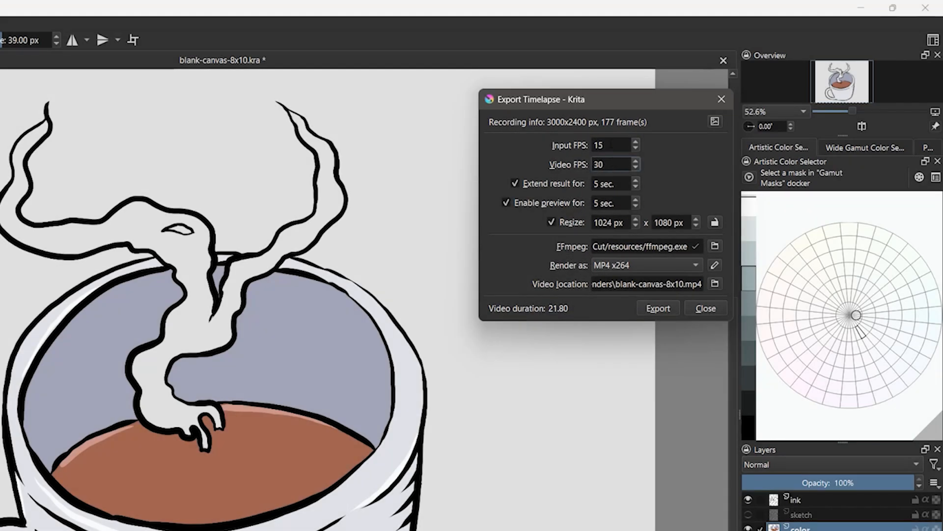
pyautogui.write('30')
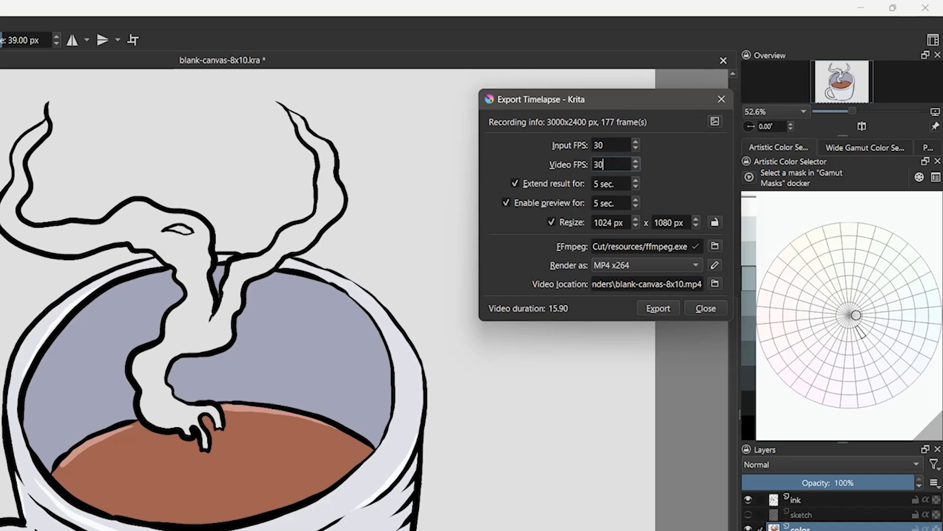
pyautogui.click(658, 308)
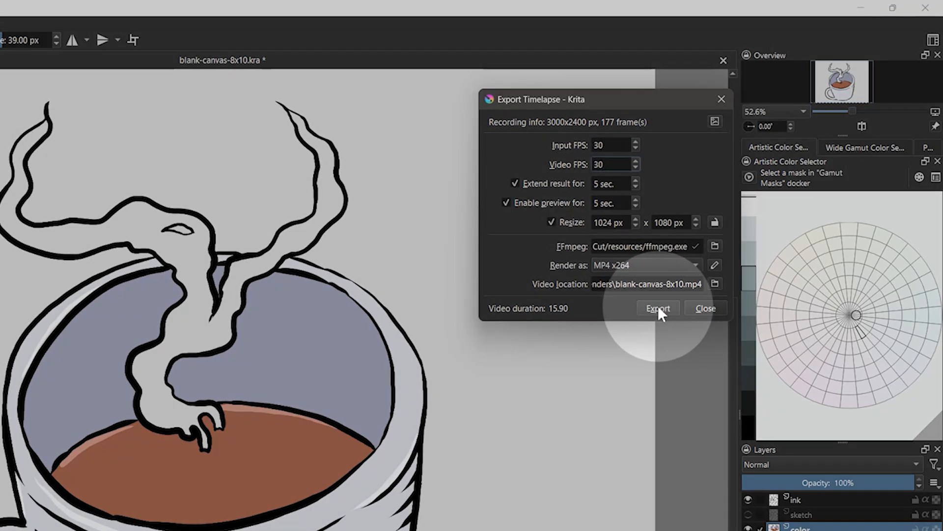
# Export the timelapse as an MP4 video into Video Renders
pyautogui.click(658, 307)
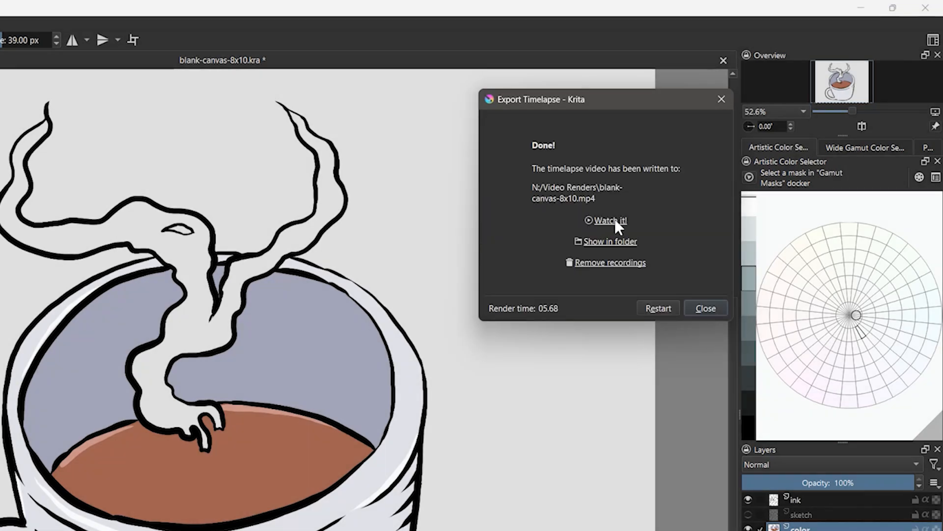
pyautogui.click(610, 220)
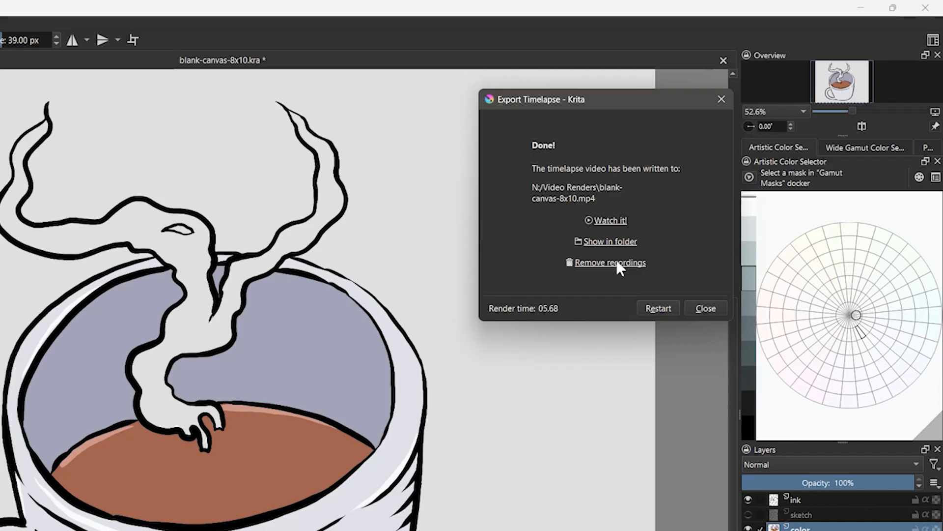
pyautogui.click(610, 262)
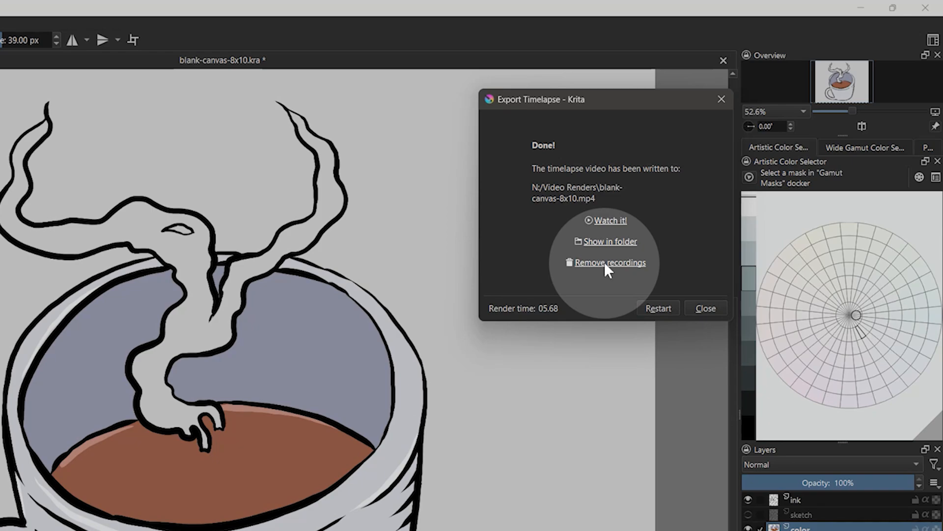
# Remove this document's recordings, confirm with Yes, and close the export window
pyautogui.click(611, 262)
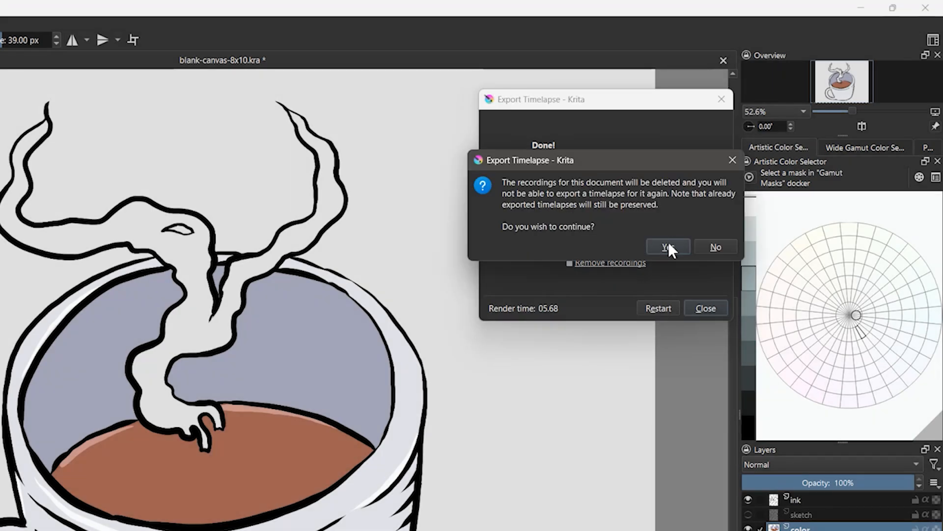
pyautogui.click(668, 247)
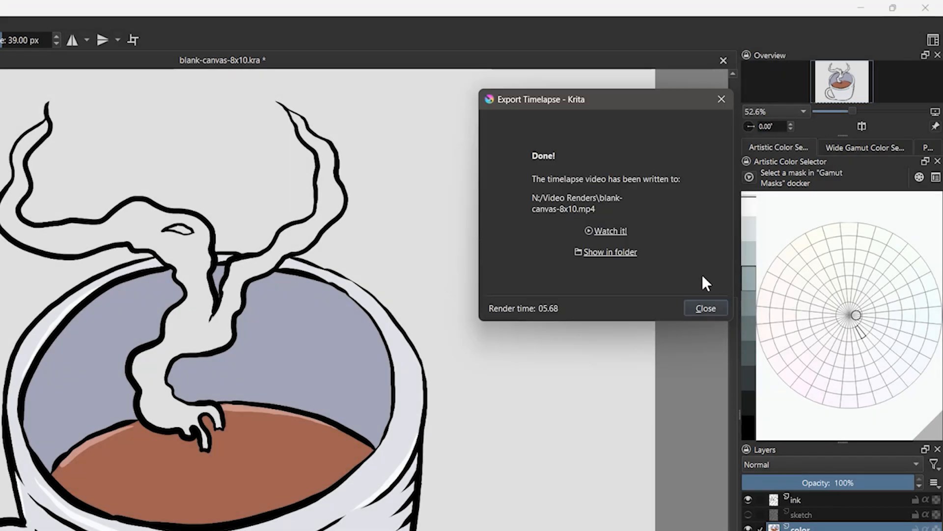
pyautogui.click(705, 307)
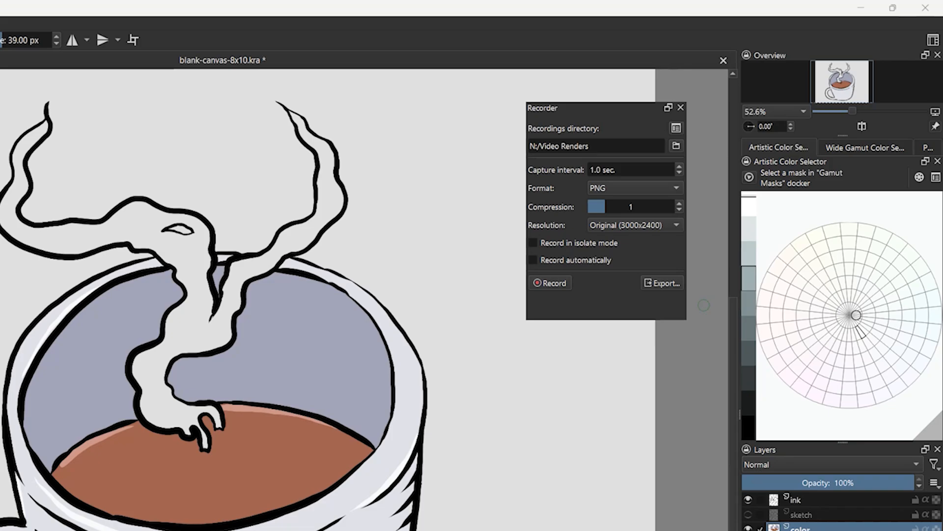